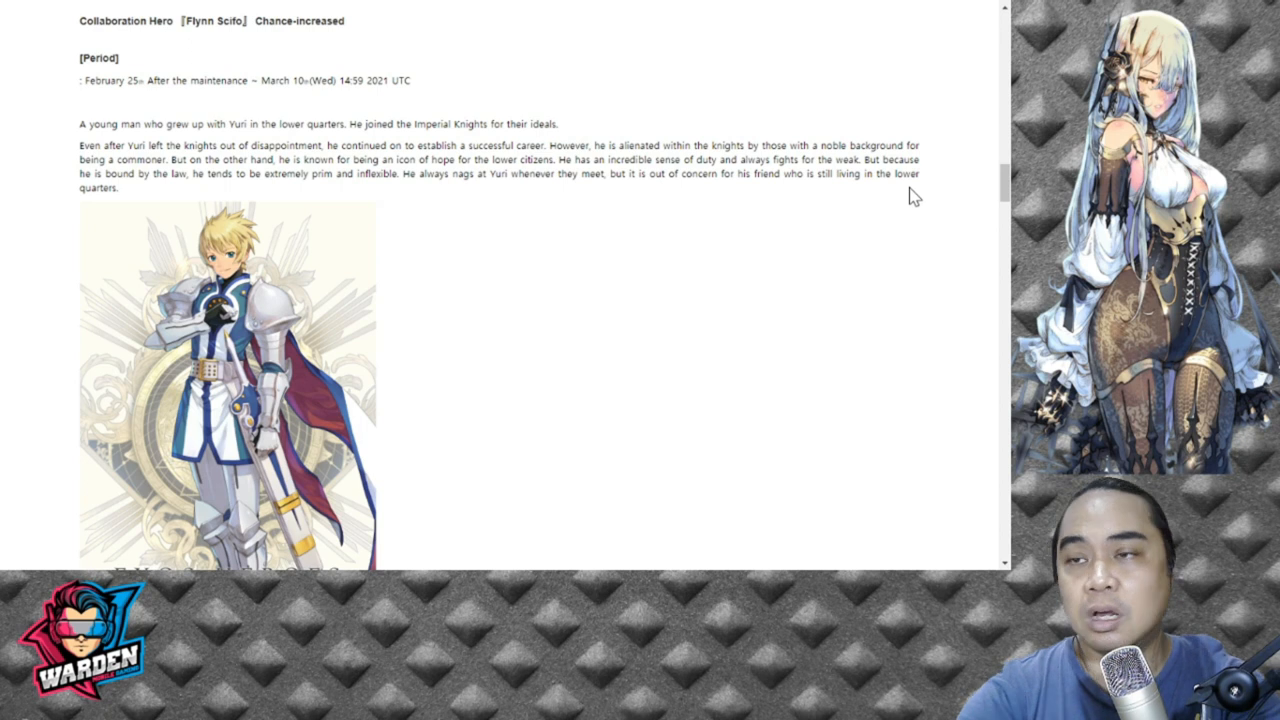
{"action": "mouse_move", "coordinate": [827, 249]}
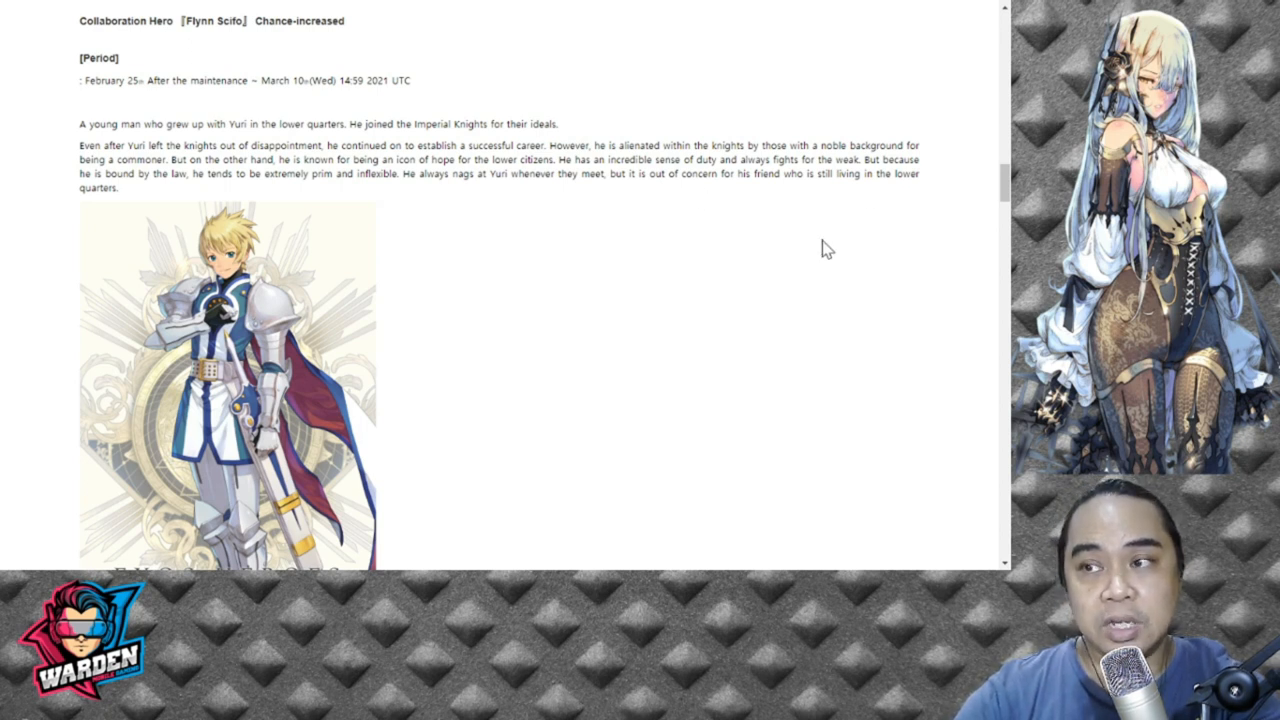
- Scroll past Flynn Scifo's portrait to his Protect 3 and active skills table
{"action": "scroll", "scroll_direction": "down", "scroll_amount": 3}
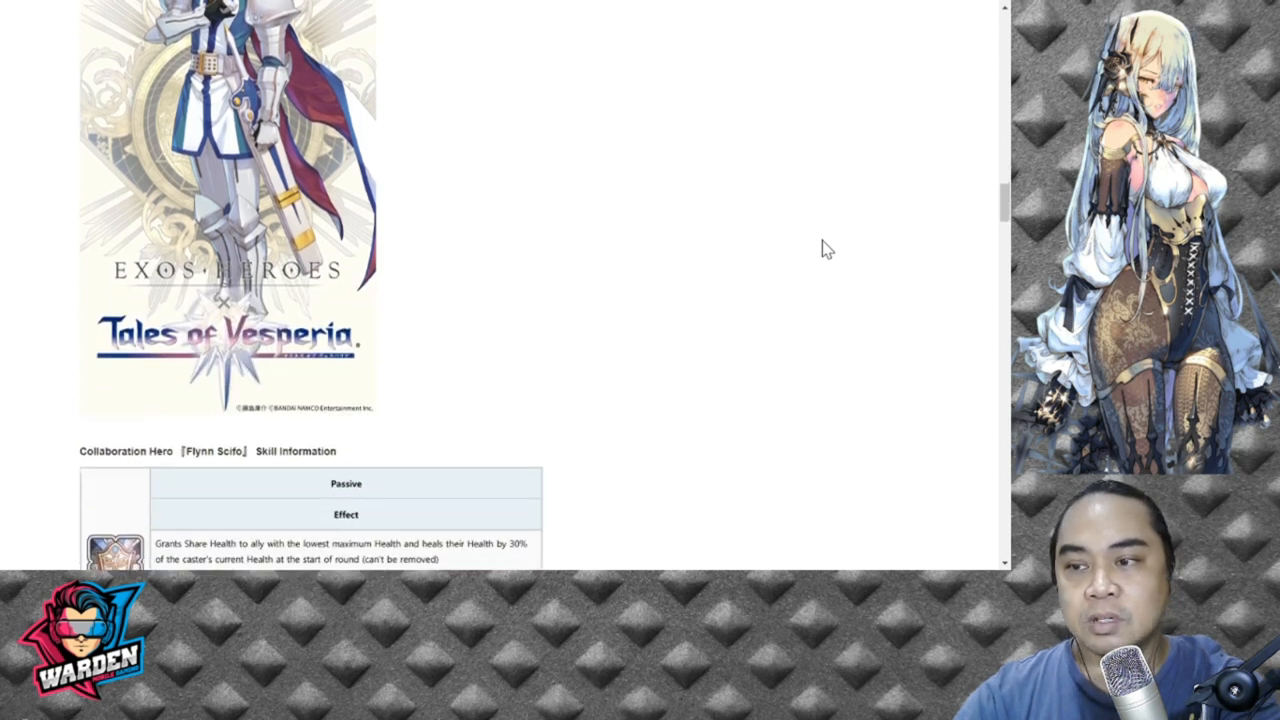
{"action": "scroll", "scroll_direction": "down", "scroll_amount": 3}
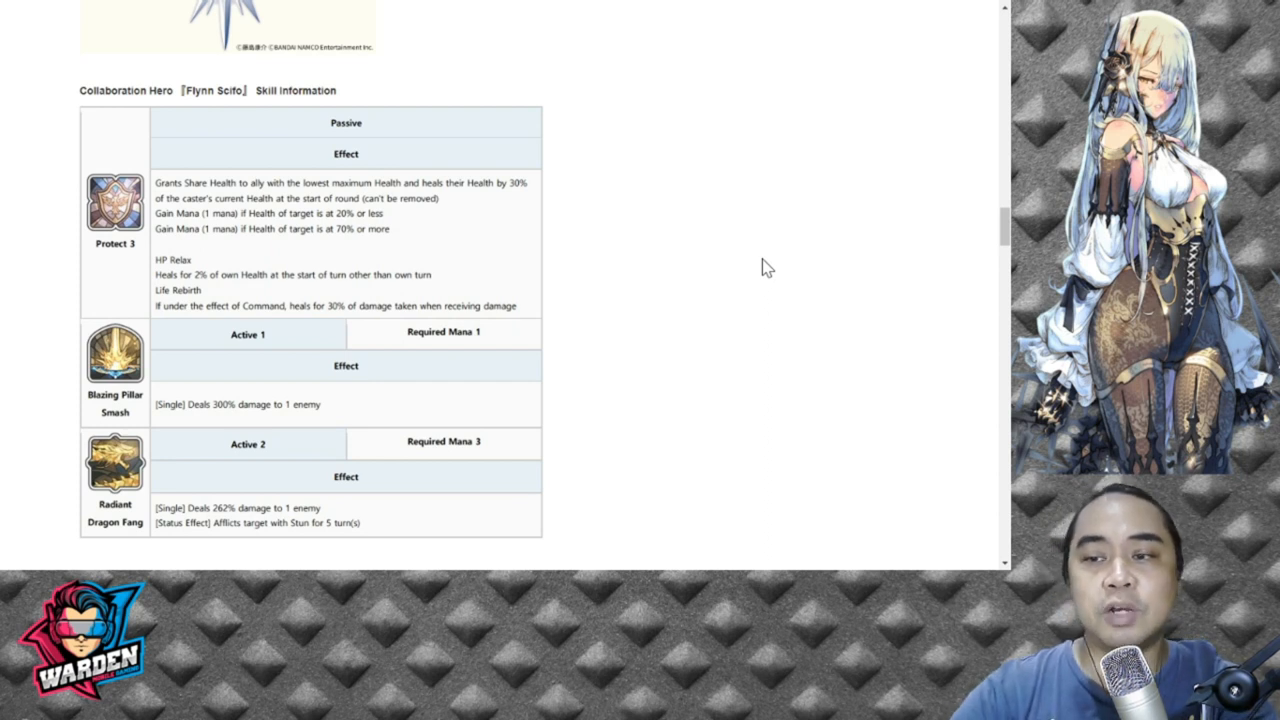
{"action": "scroll", "scroll_direction": "down", "scroll_amount": 3}
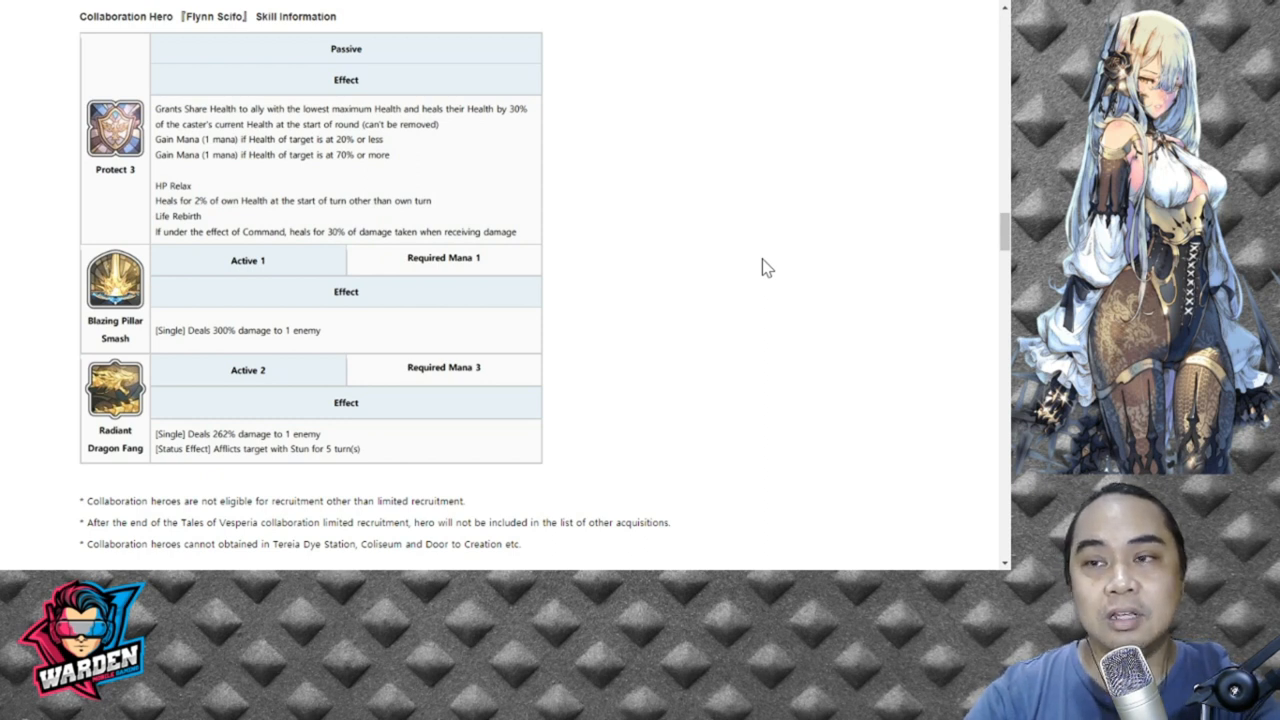
{"action": "scroll", "scroll_direction": "up", "scroll_amount": 3}
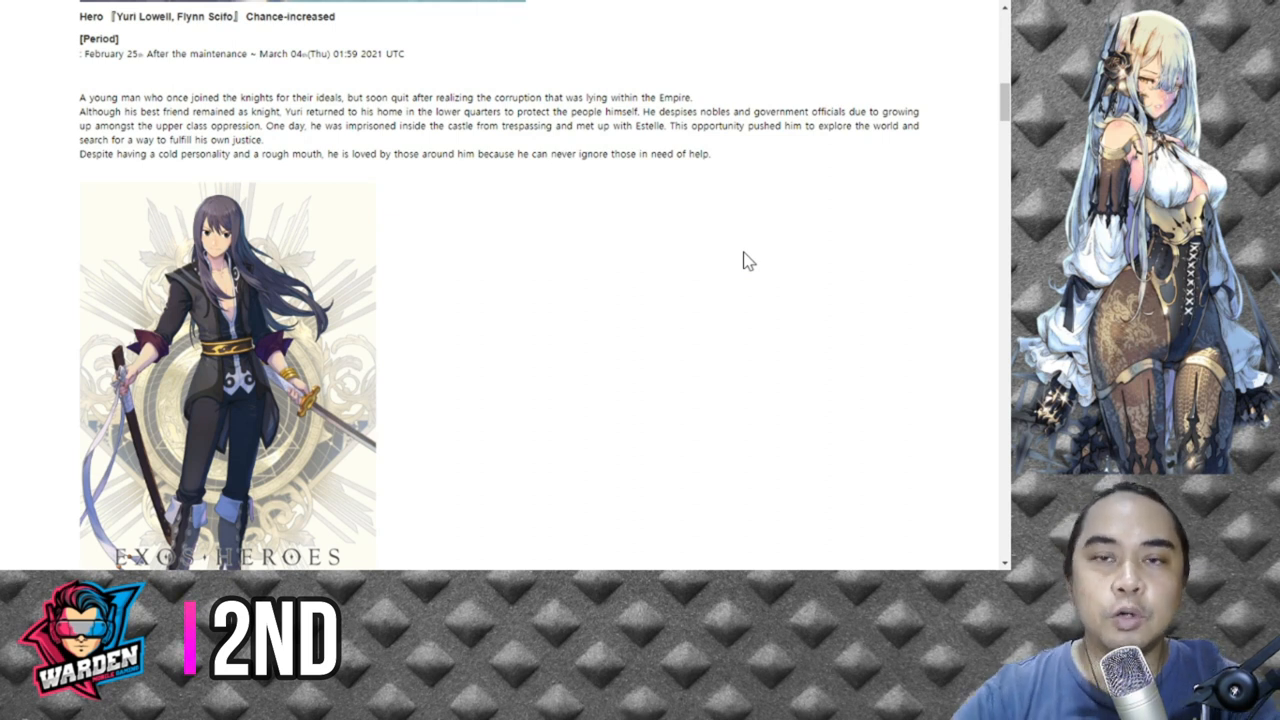
{"action": "mouse_move", "coordinate": [673, 248]}
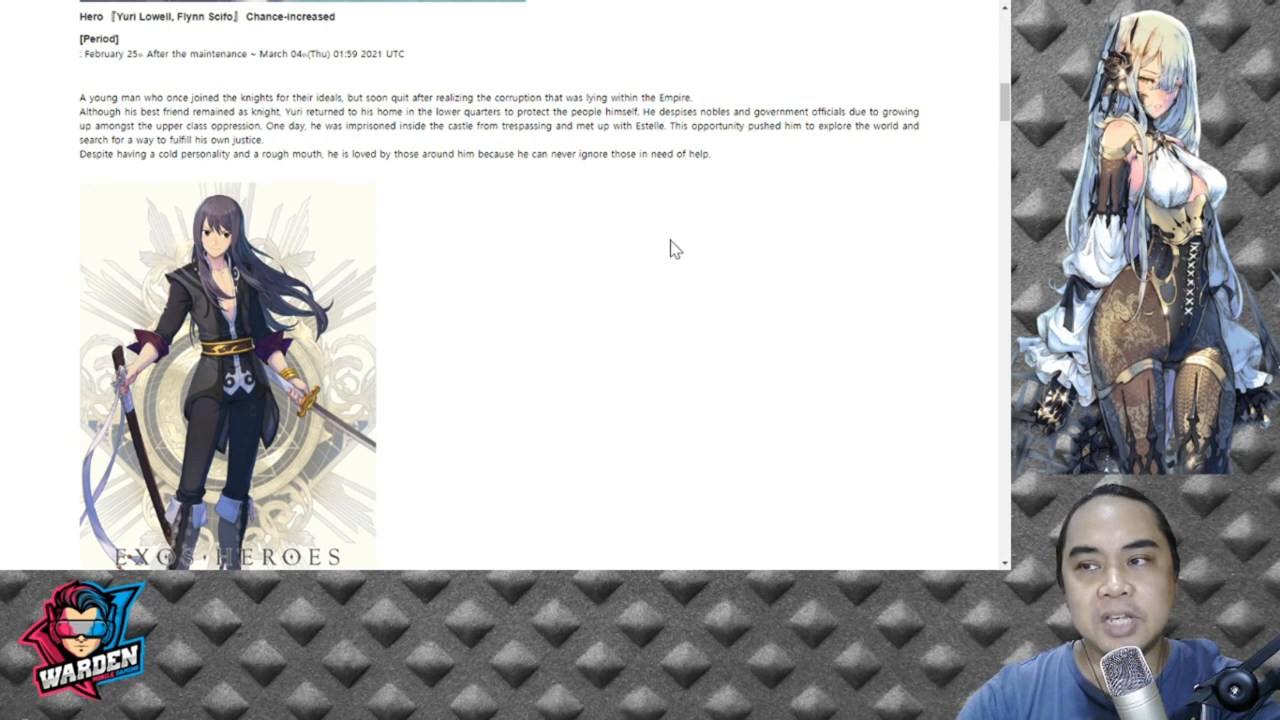
- Scroll below Yuri's portrait to the Collaboration Hero Yuri Lowell Skill Information heading
{"action": "scroll", "scroll_direction": "down", "scroll_amount": 3}
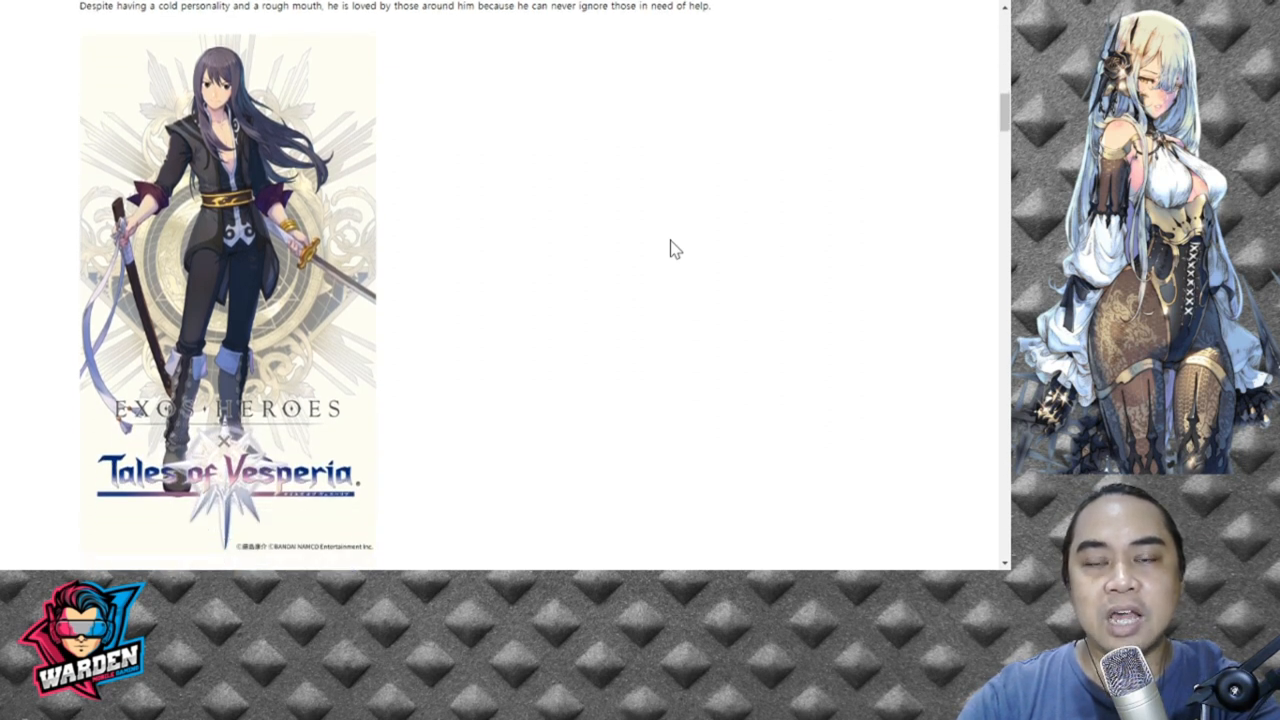
{"action": "scroll", "scroll_direction": "down", "scroll_amount": 3}
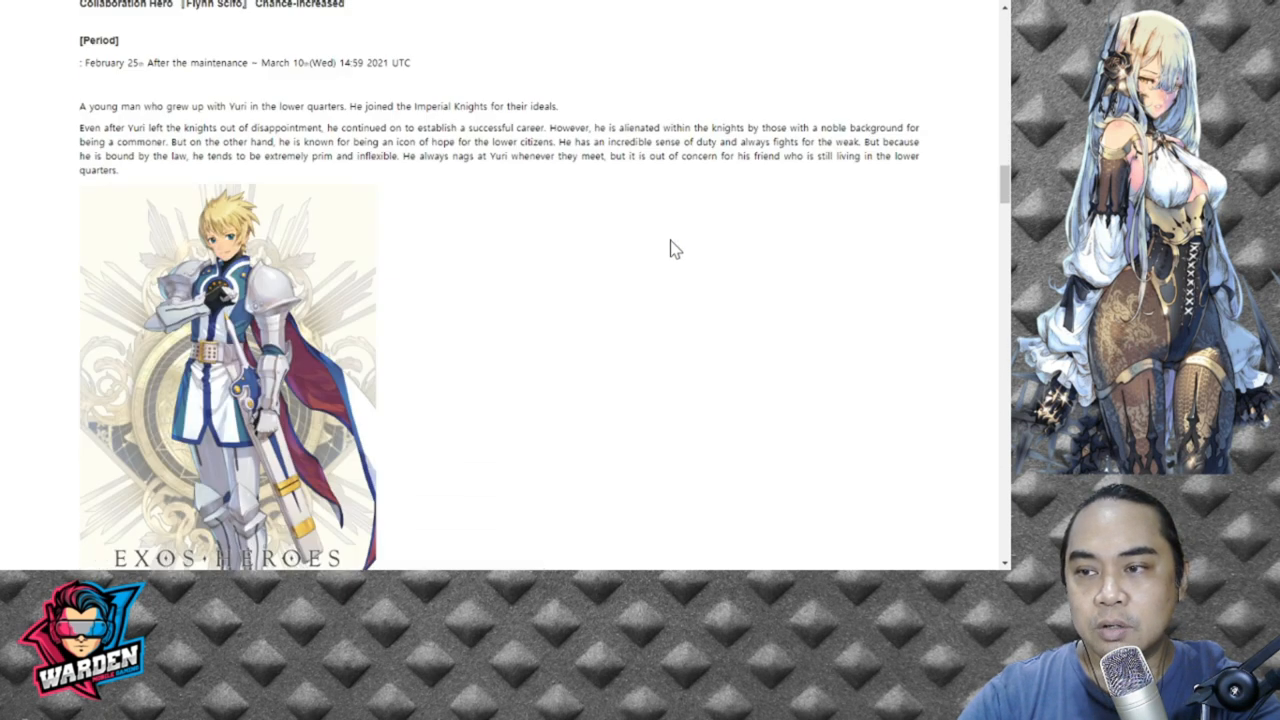
{"action": "scroll", "scroll_direction": "up", "scroll_amount": 3}
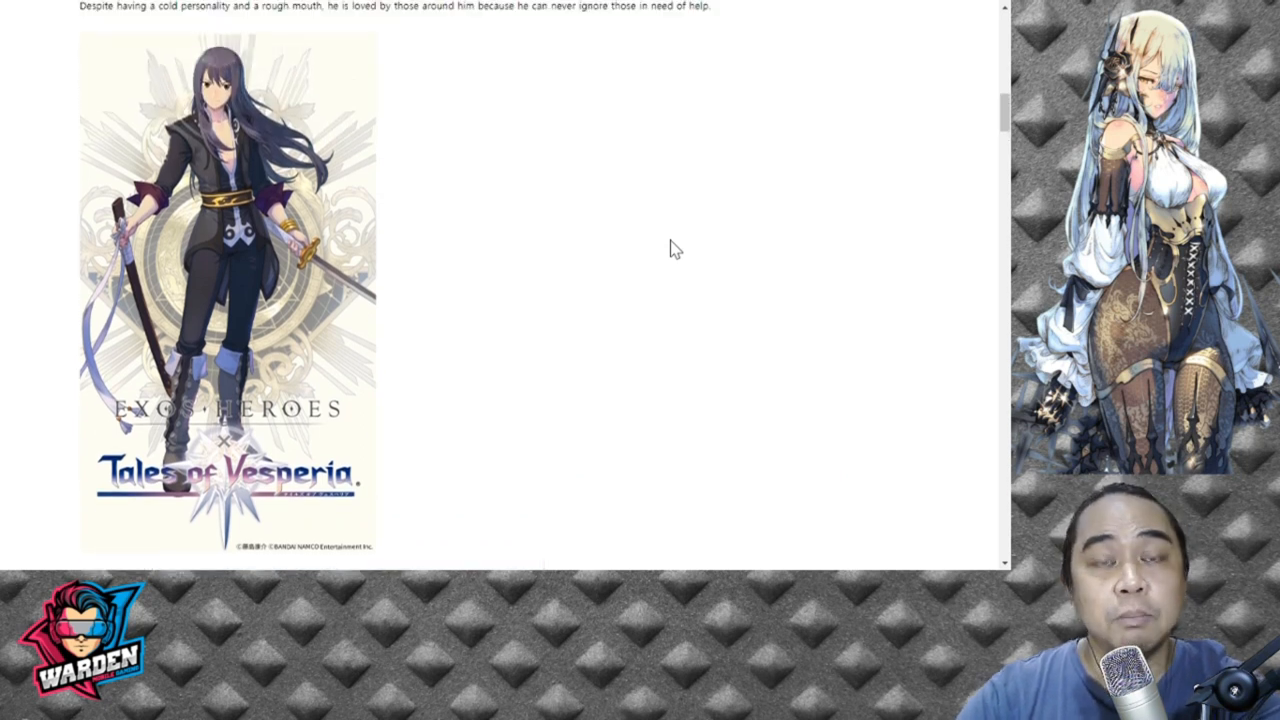
{"action": "scroll", "scroll_direction": "up", "scroll_amount": 3}
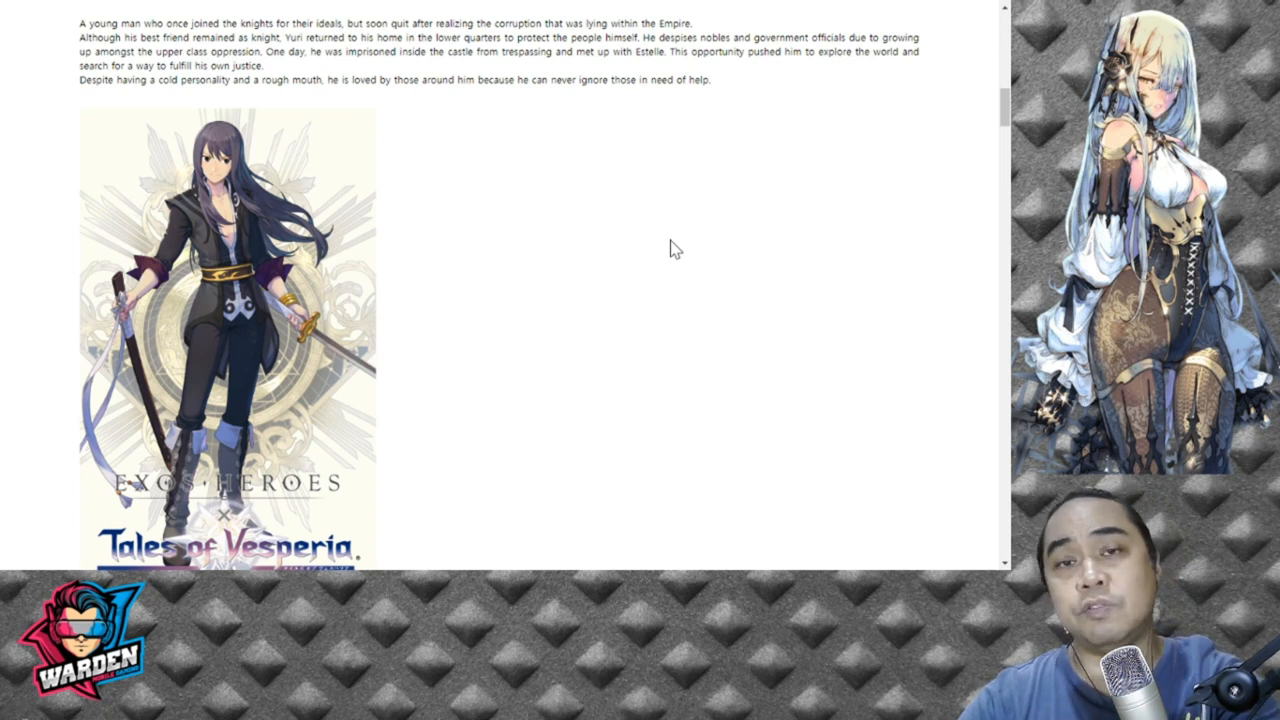
{"action": "scroll", "scroll_direction": "down", "scroll_amount": 3}
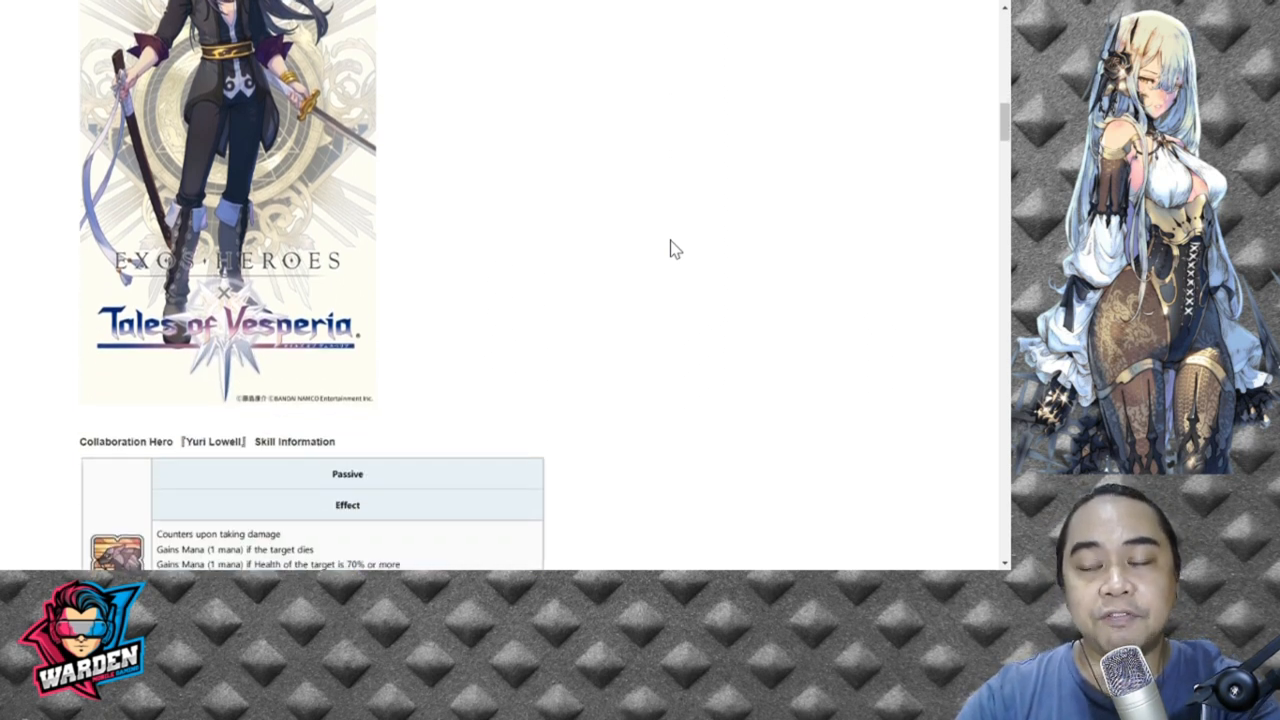
- Scroll through Yuri's Counter 3, Divine Wolf and Savage Wolf Fury skills to Estelle's banner
{"action": "scroll", "scroll_direction": "down", "scroll_amount": 3}
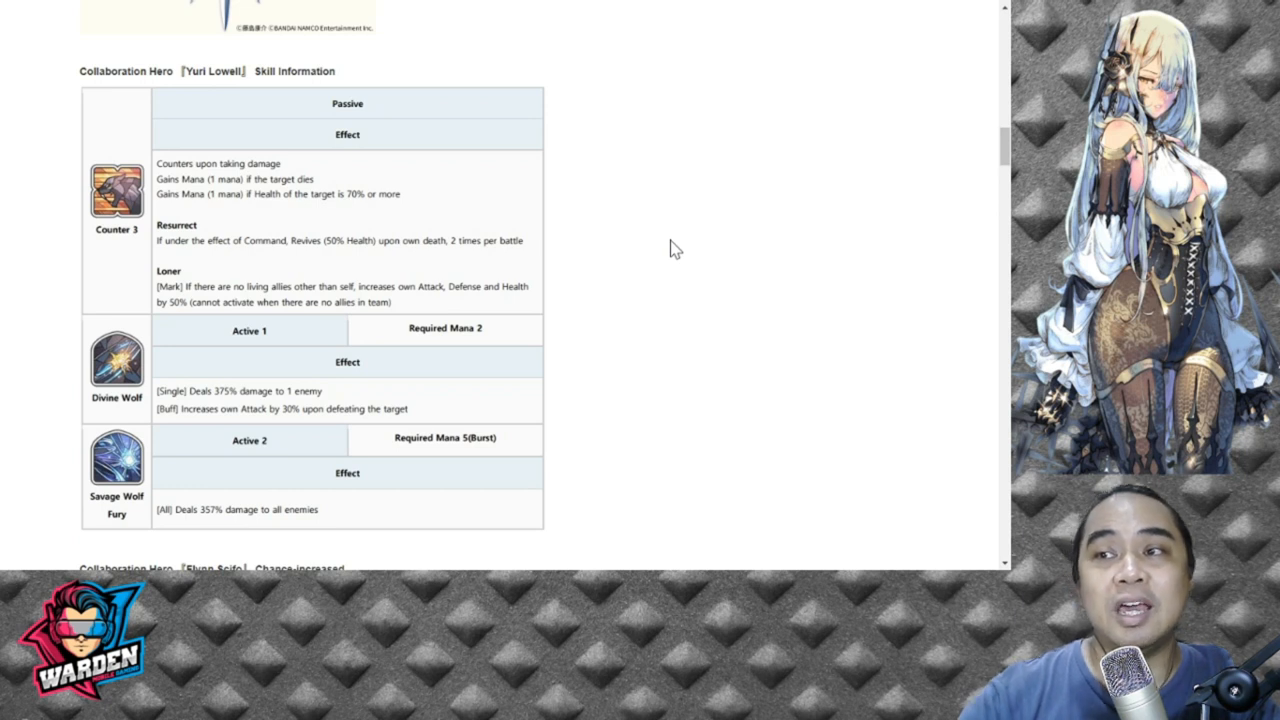
{"action": "mouse_move", "coordinate": [680, 291]}
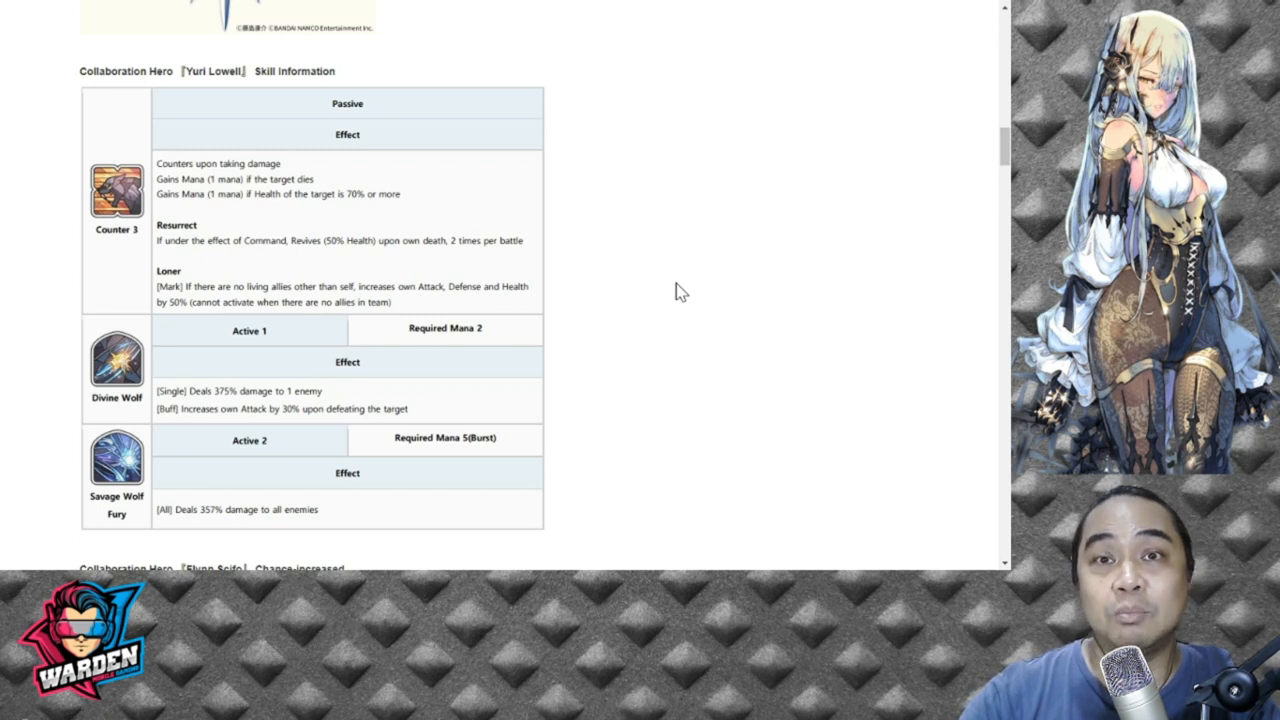
{"action": "scroll", "scroll_direction": "down", "scroll_amount": 3}
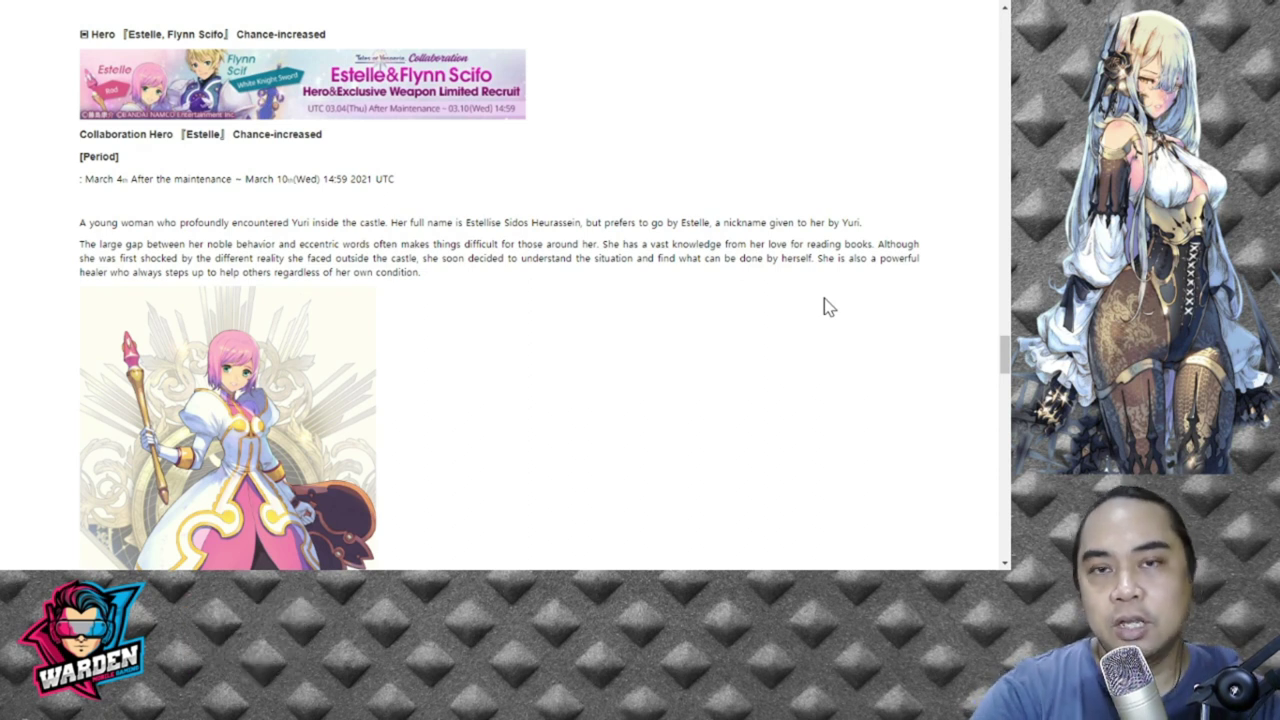
{"action": "mouse_move", "coordinate": [637, 310]}
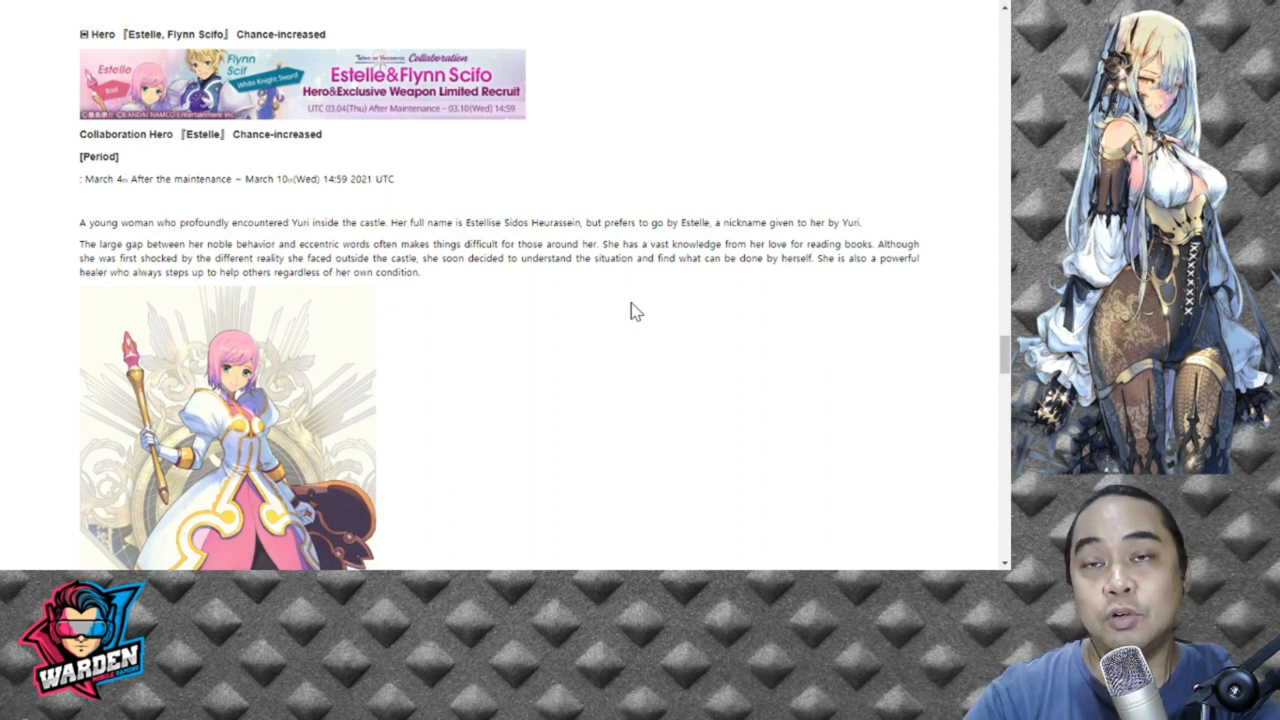
- Scroll to Estelle's skill table showing First Aid 3 and Extreme Stars
{"action": "scroll", "scroll_direction": "down", "scroll_amount": 3}
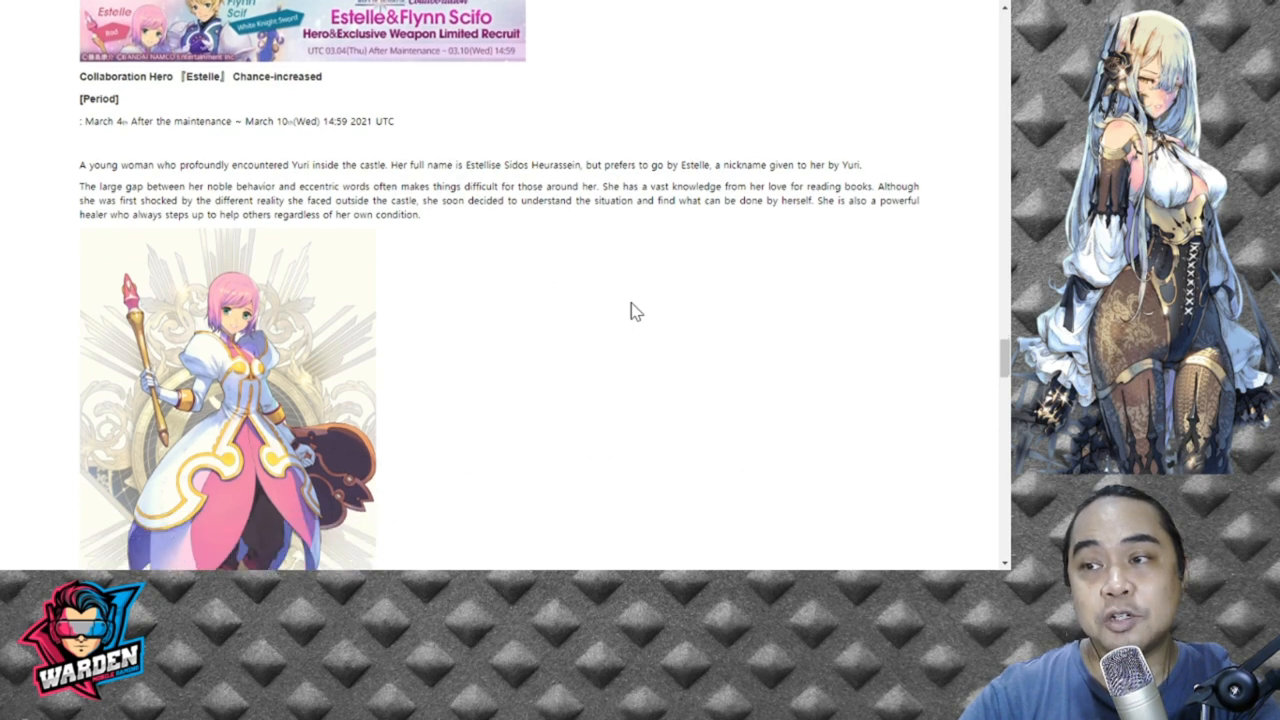
{"action": "scroll", "scroll_direction": "down", "scroll_amount": 3}
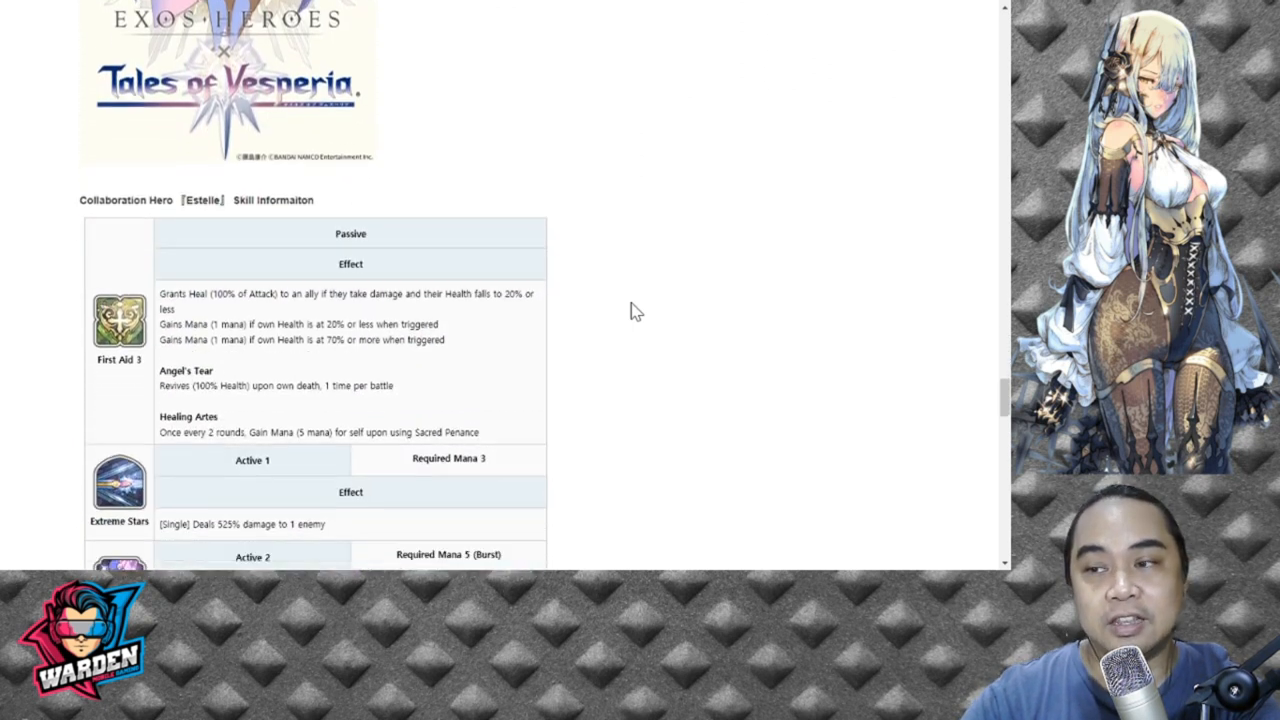
{"action": "scroll", "scroll_direction": "down", "scroll_amount": 3}
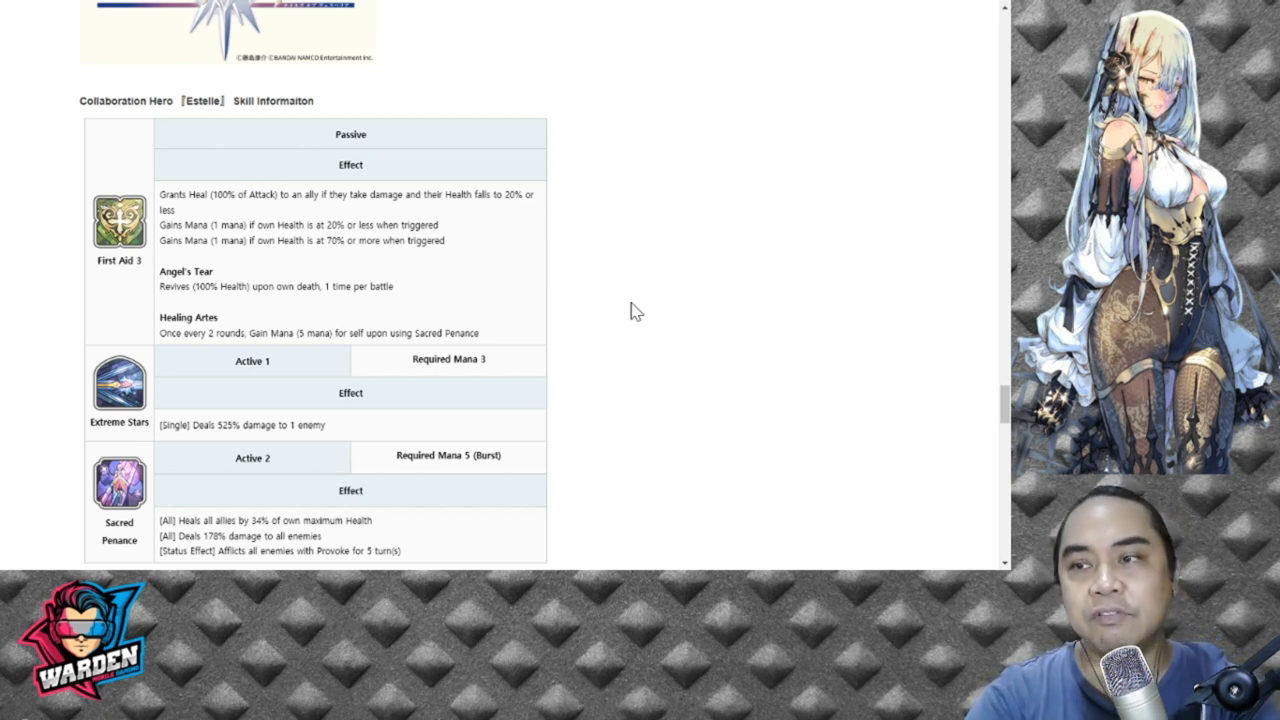
{"action": "mouse_move", "coordinate": [645, 261]}
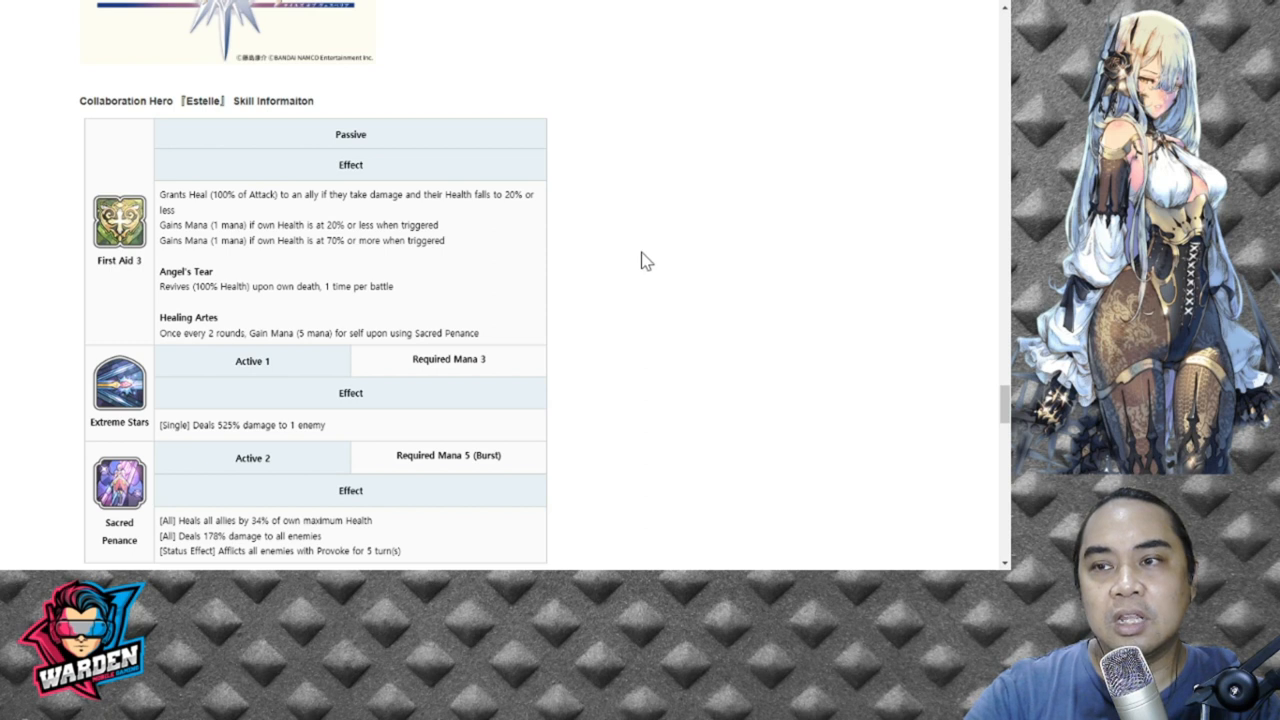
{"action": "mouse_move", "coordinate": [558, 245]}
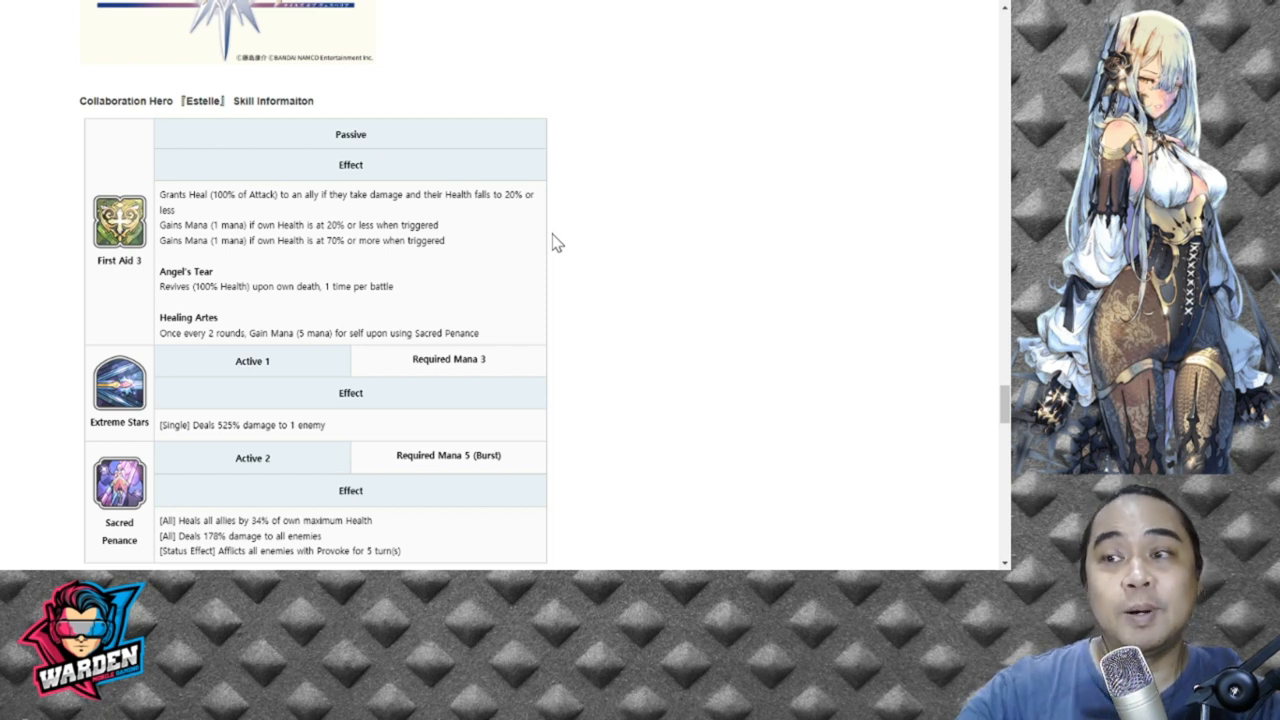
{"action": "mouse_move", "coordinate": [425, 304]}
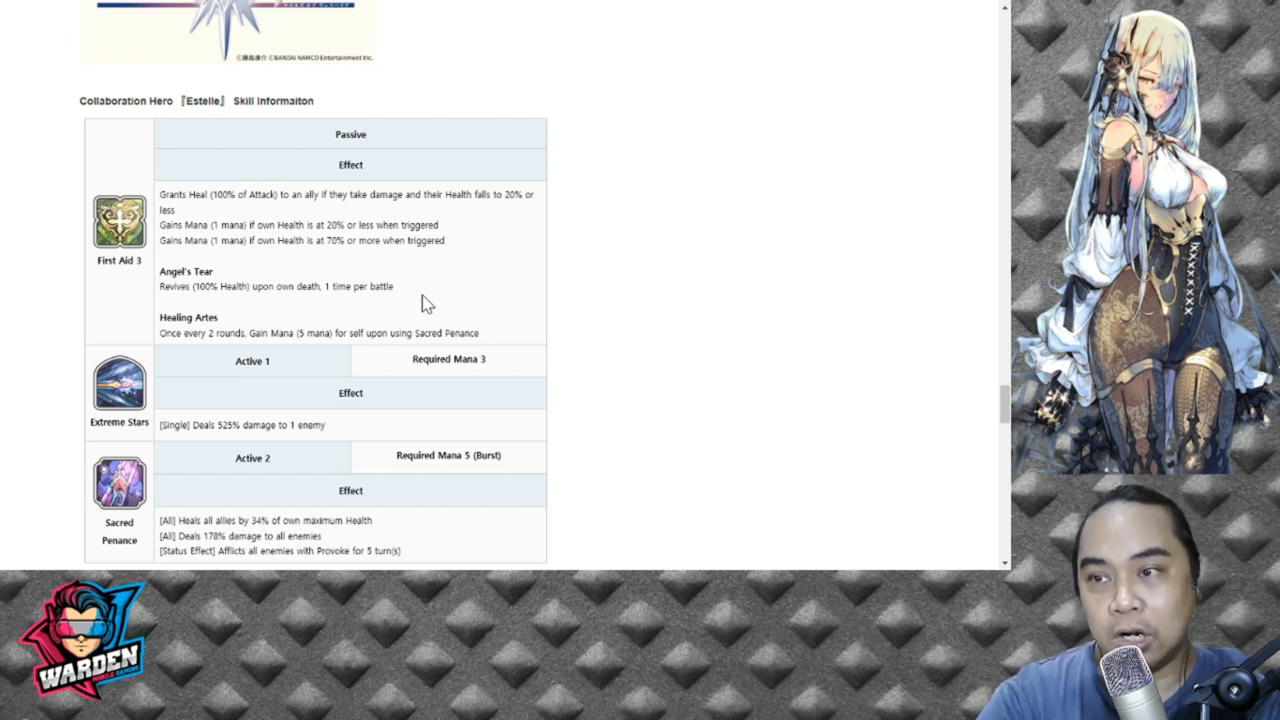
{"action": "mouse_move", "coordinate": [548, 280]}
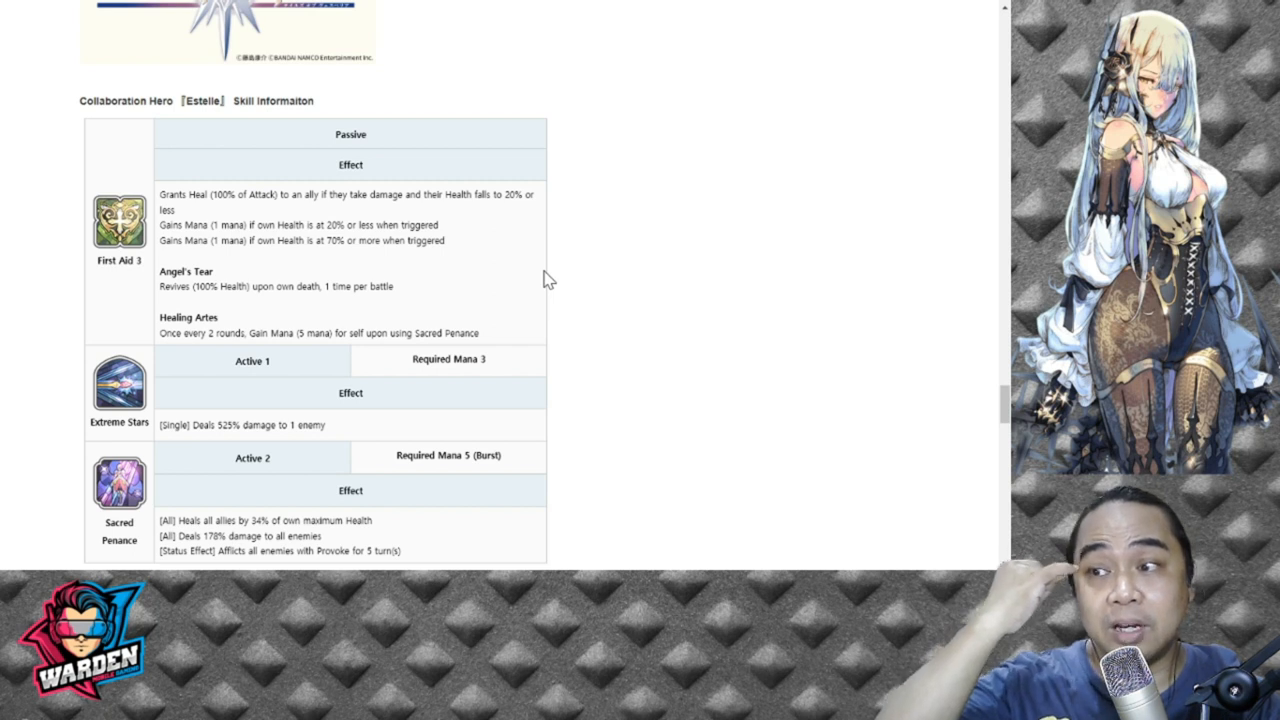
{"action": "mouse_move", "coordinate": [607, 283]}
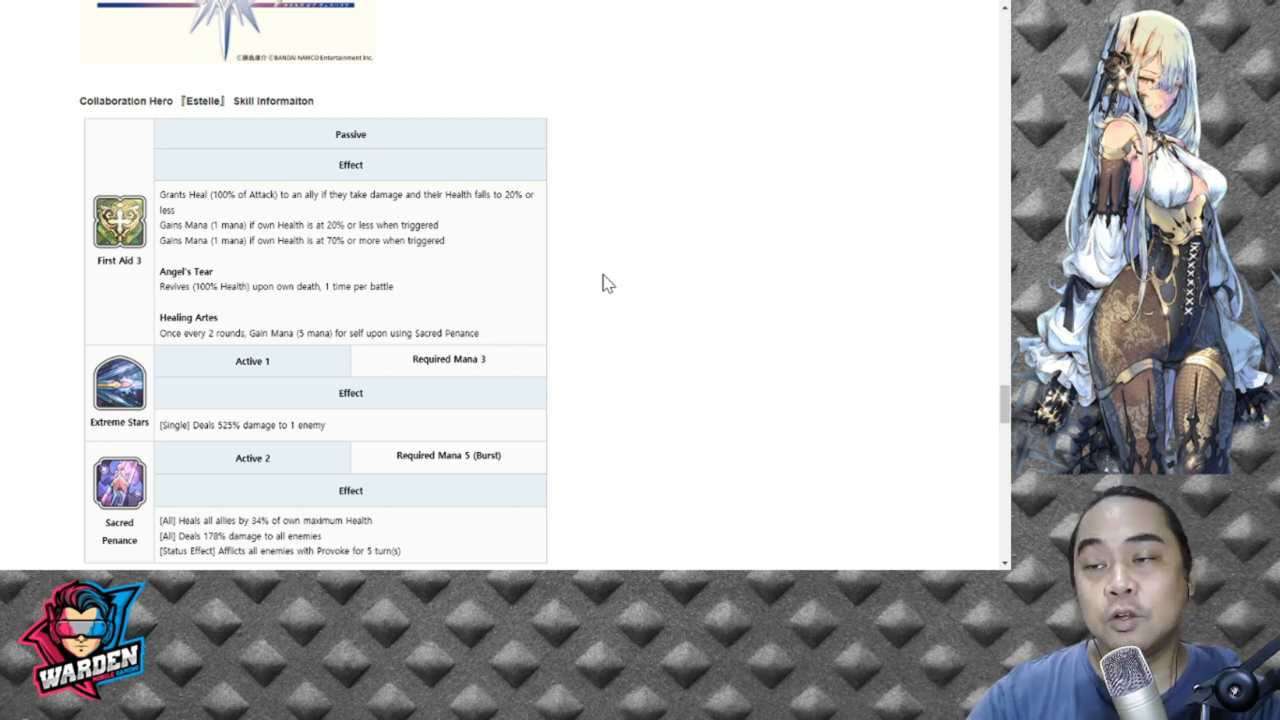
- Scroll past Estelle's skill table to the Flynn Scifo chance-increased heading
{"action": "scroll", "scroll_direction": "down", "scroll_amount": 3}
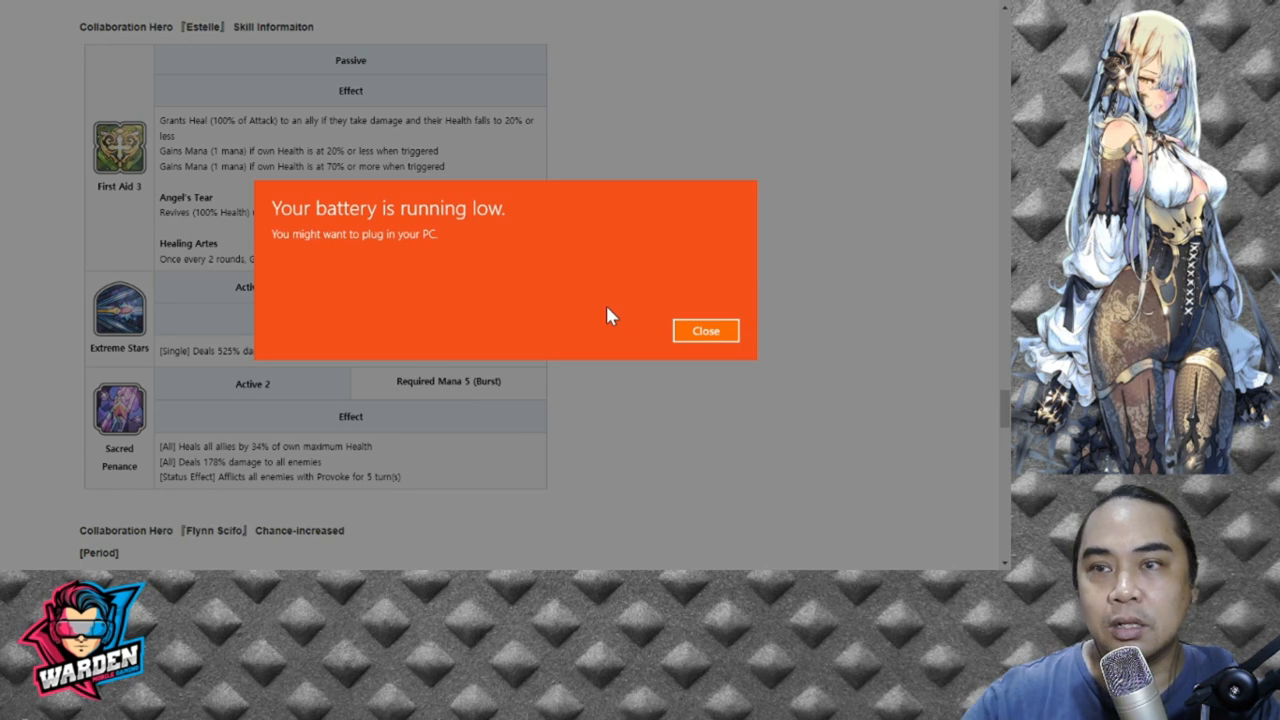
- Close the low-battery warning and scroll back up to Estelle's description and portrait
{"action": "left_click", "coordinate": [704, 330]}
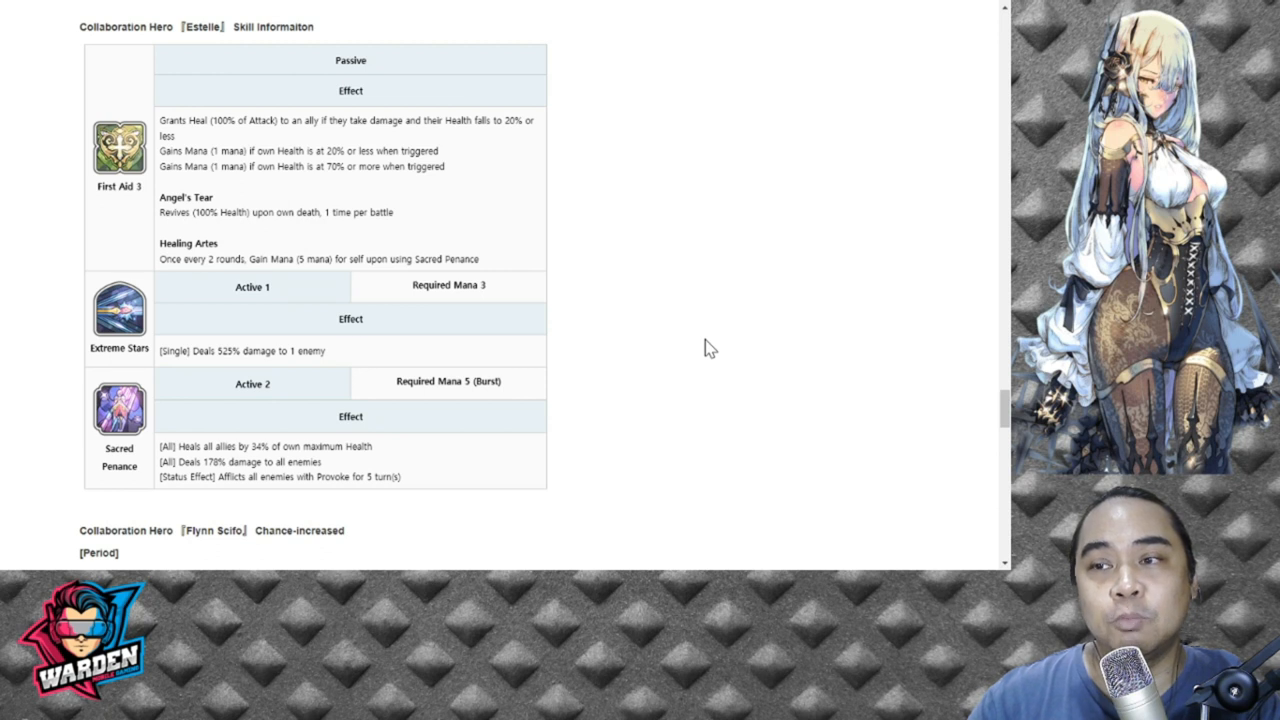
{"action": "scroll", "scroll_direction": "up", "scroll_amount": 3}
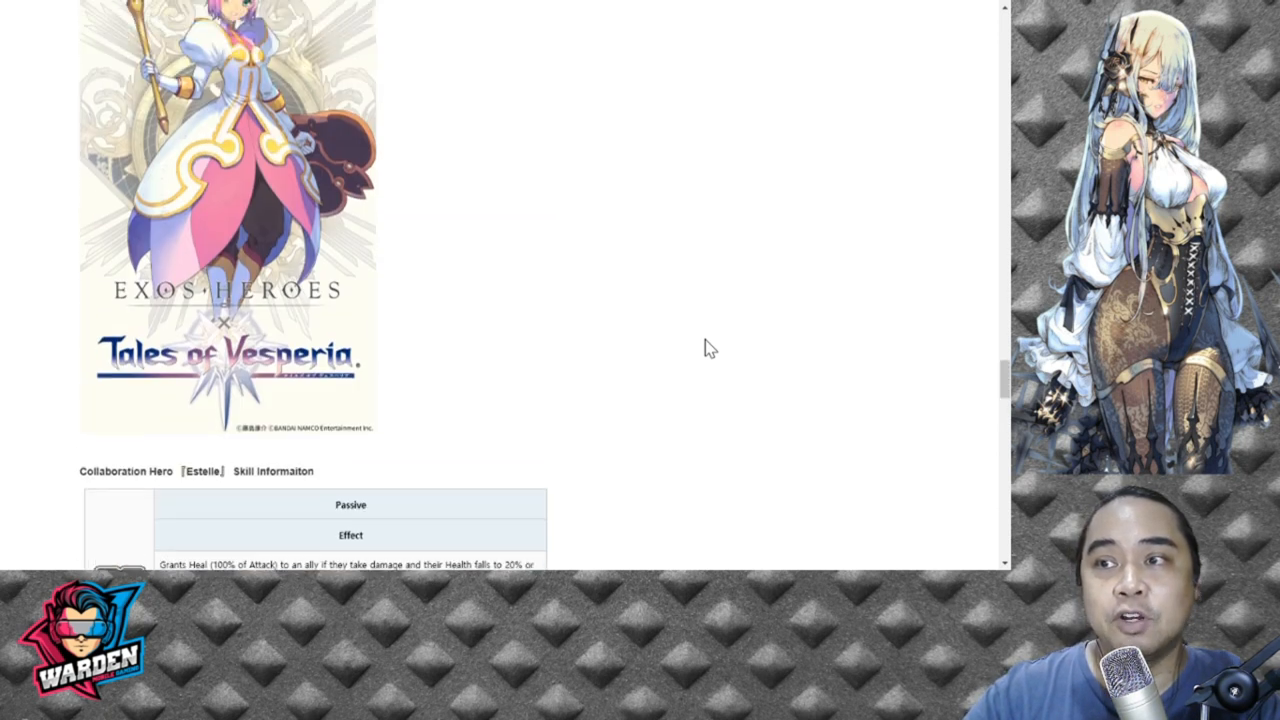
{"action": "scroll", "scroll_direction": "up", "scroll_amount": 3}
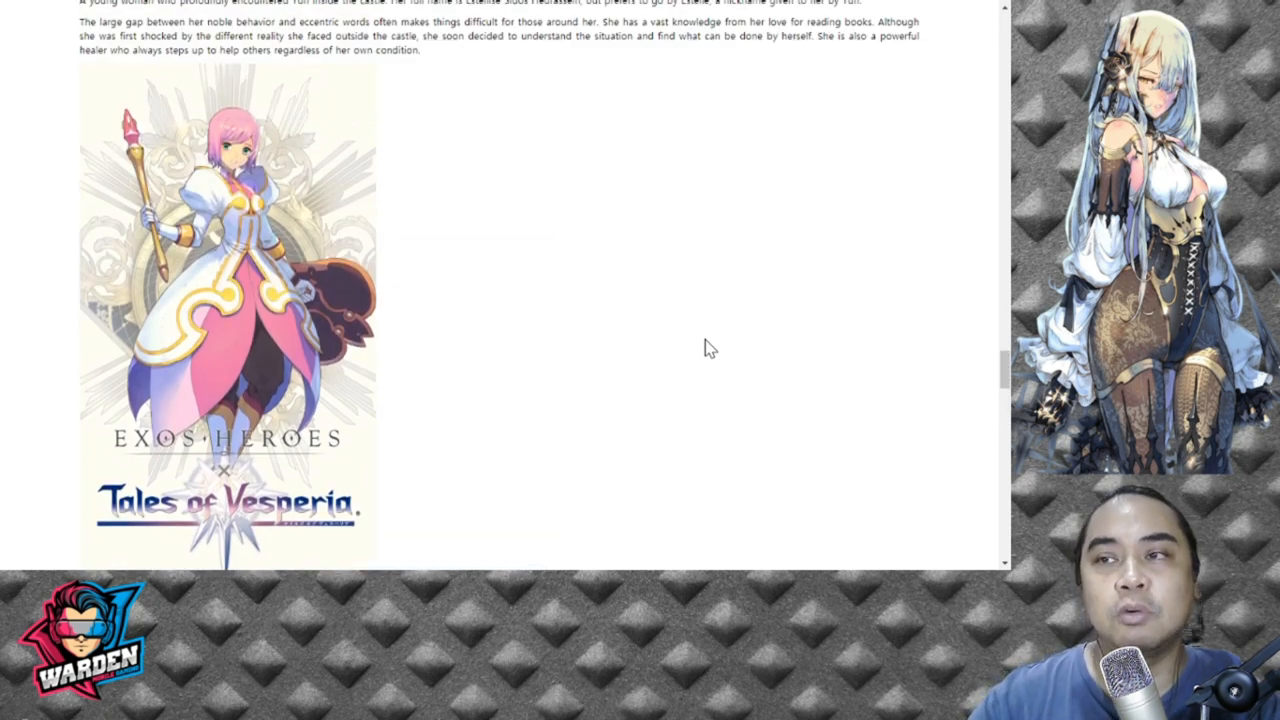